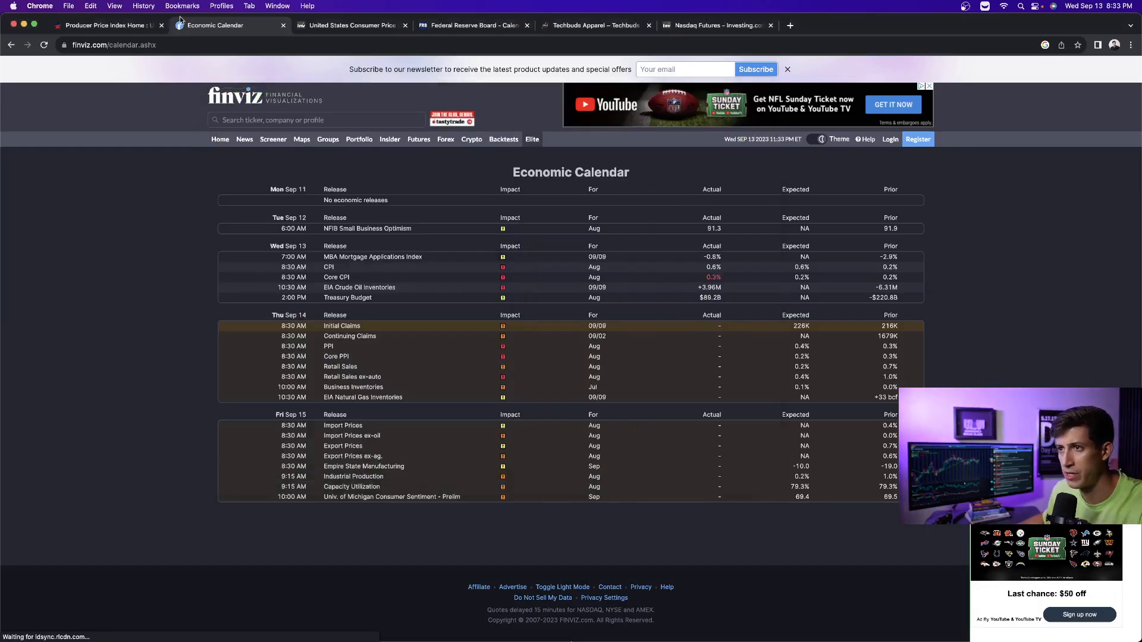
Step: Switch from the Finviz economic calendar to the BLS Producer Price Indexes page
{"action": "left_click", "coordinate": [104, 25]}
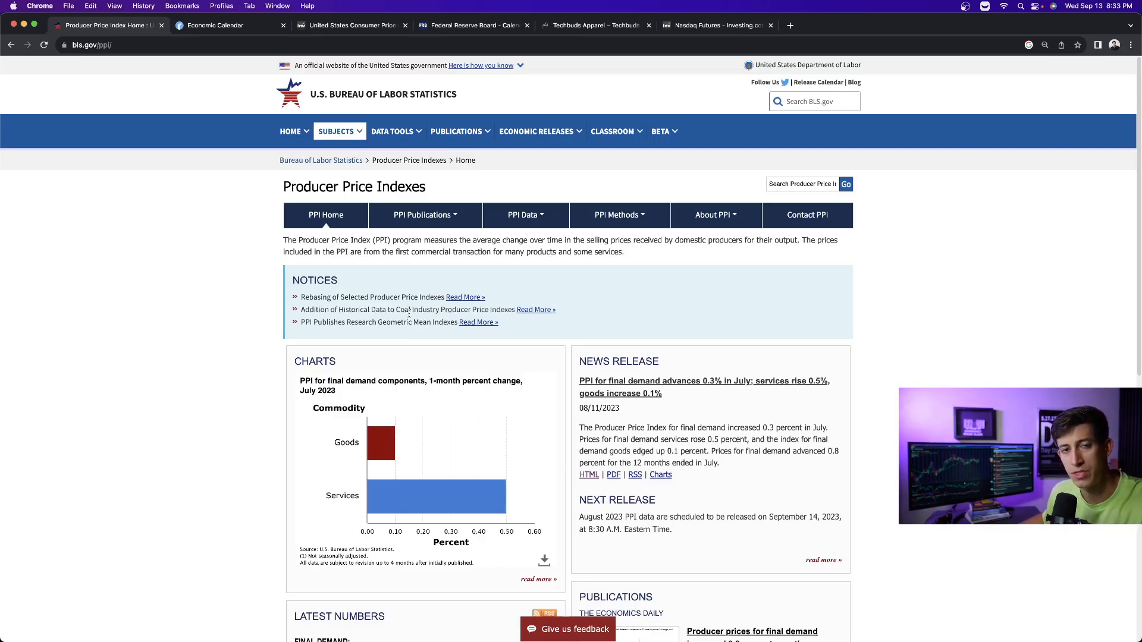
Step: Return to the Finviz economic calendar and dismiss the airline advertisement covering it
{"action": "left_click", "coordinate": [220, 25]}
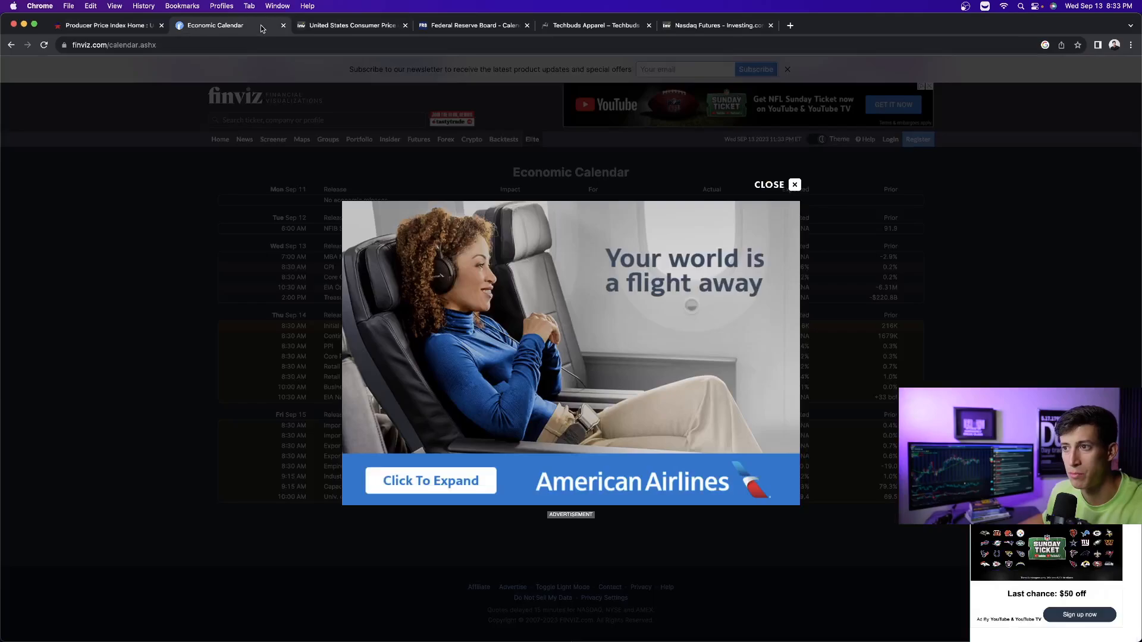
{"action": "left_click", "coordinate": [794, 184]}
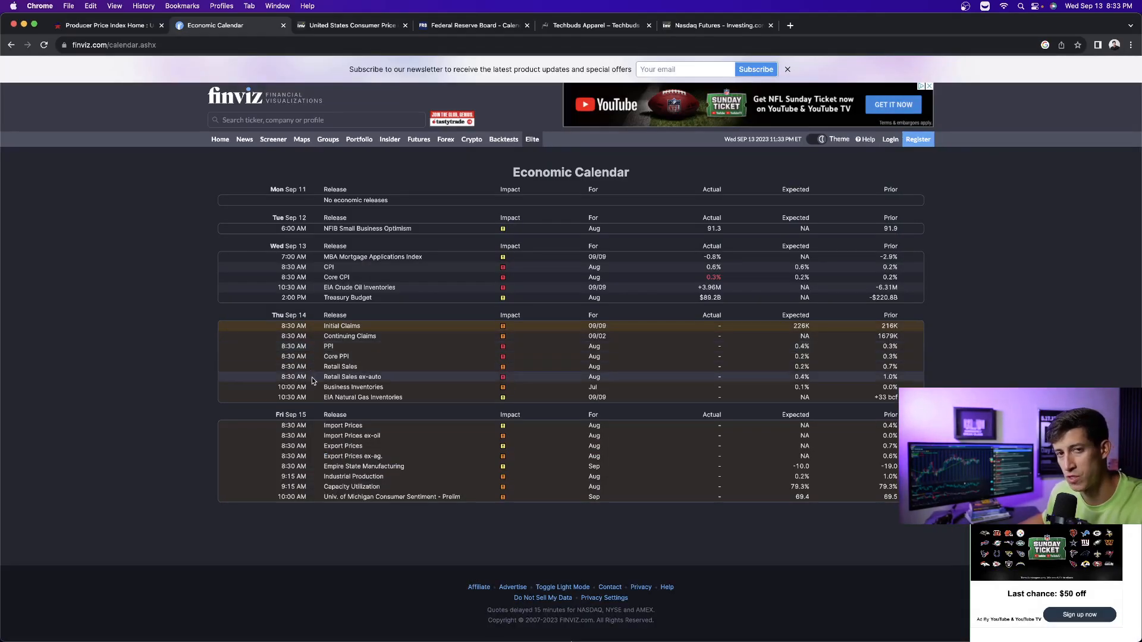
{"action": "mouse_move", "coordinate": [339, 332]}
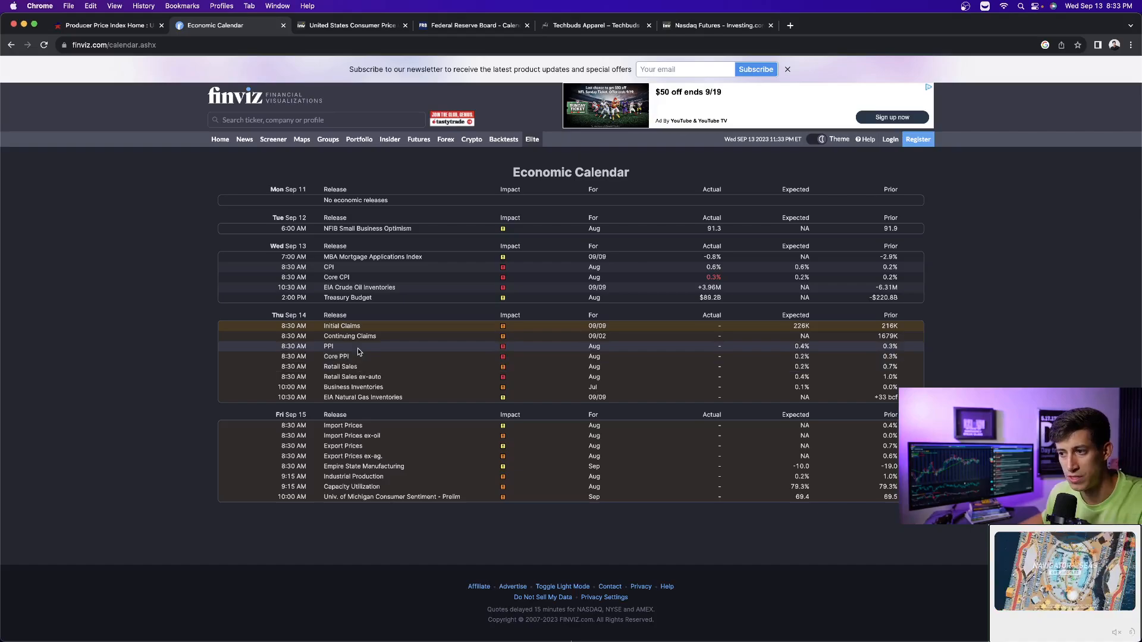
Step: Reopen the BLS PPI page showing the July release and the September 14 next-release date
{"action": "left_click", "coordinate": [107, 25]}
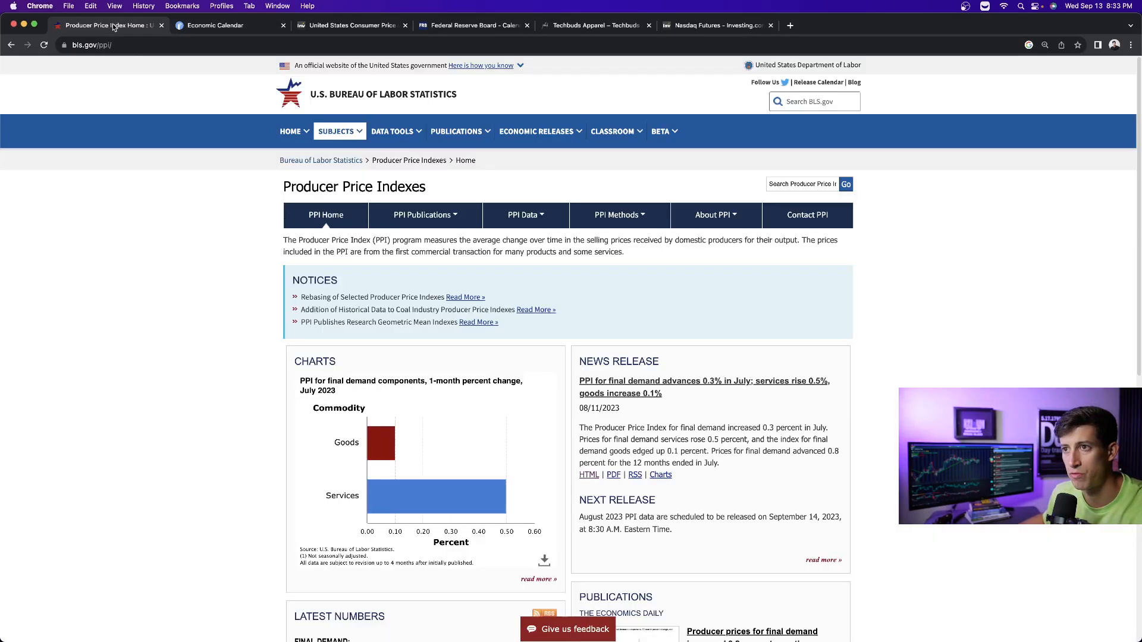
{"action": "mouse_move", "coordinate": [171, 302]}
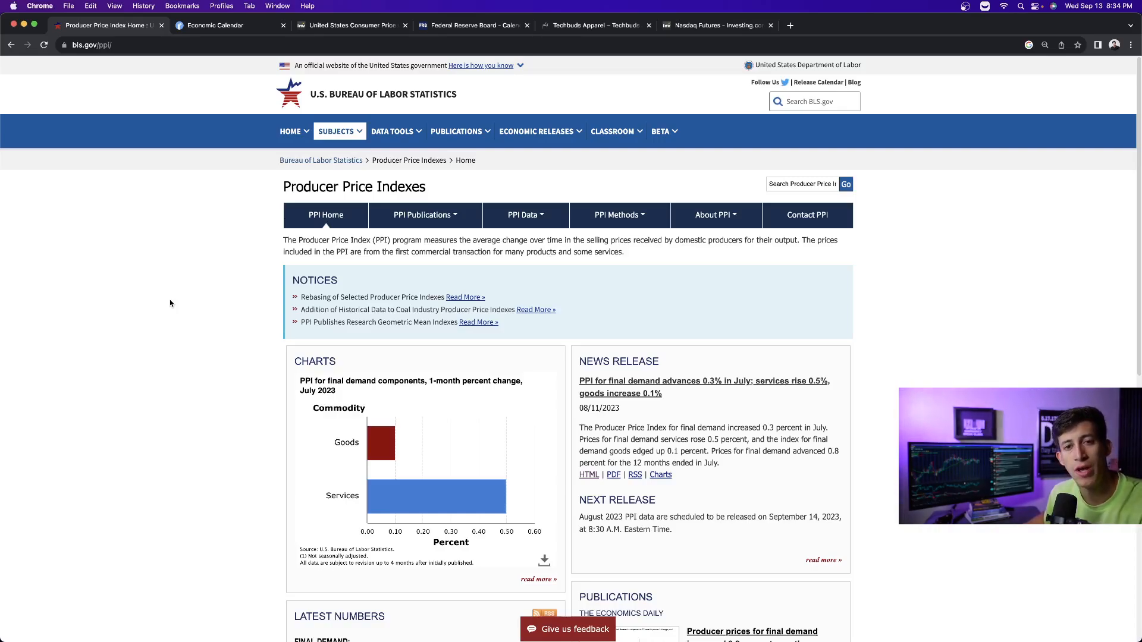
{"action": "mouse_move", "coordinate": [97, 83]}
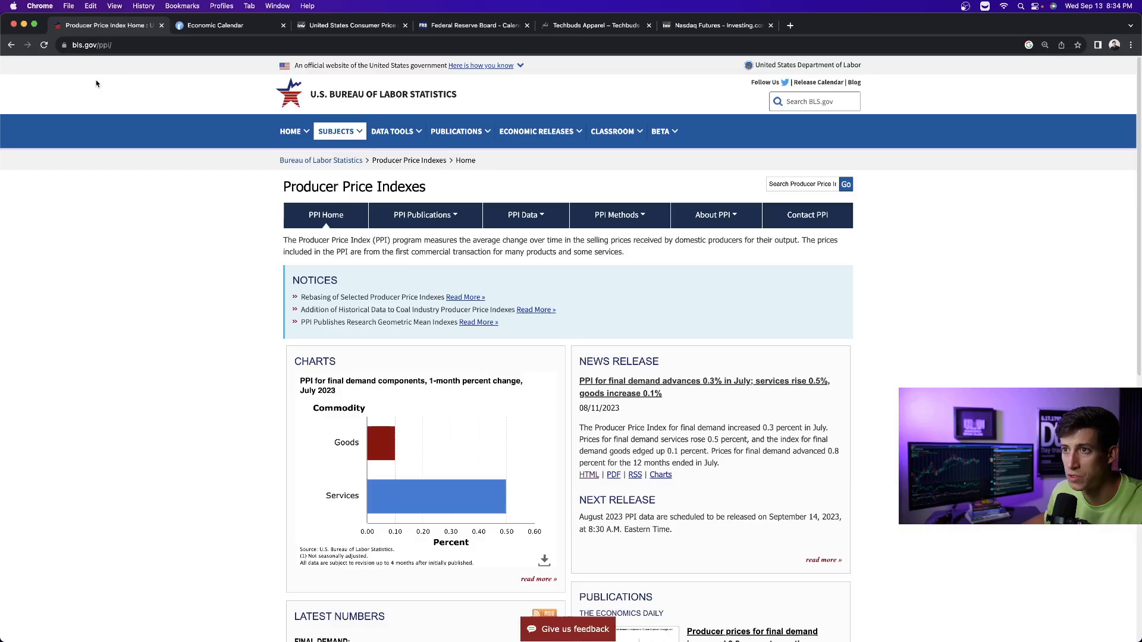
{"action": "mouse_move", "coordinate": [699, 411]}
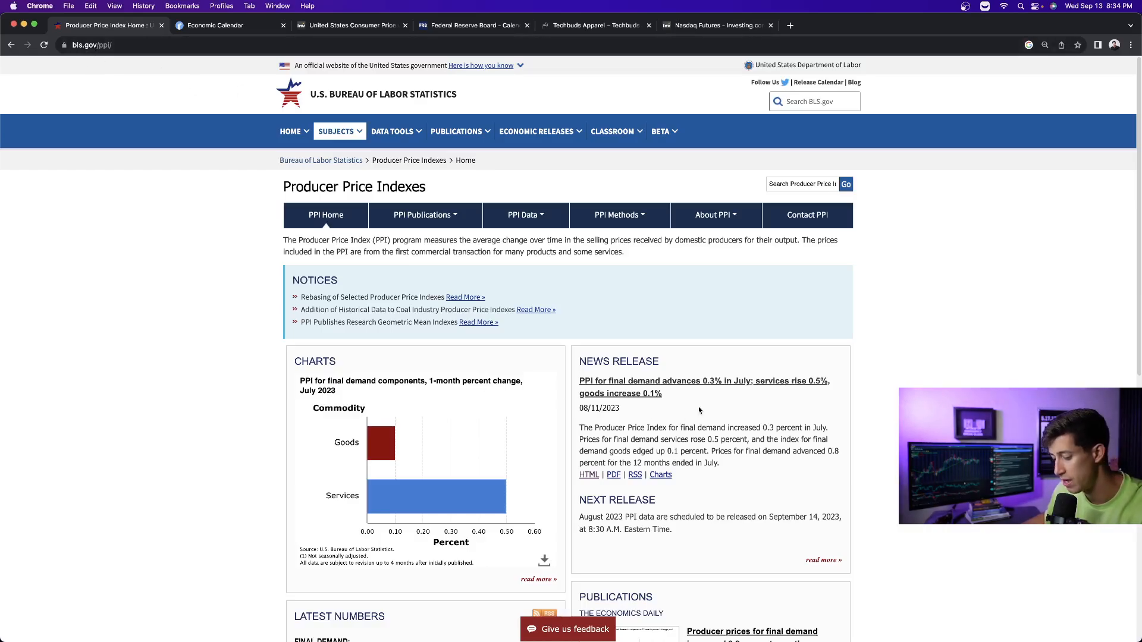